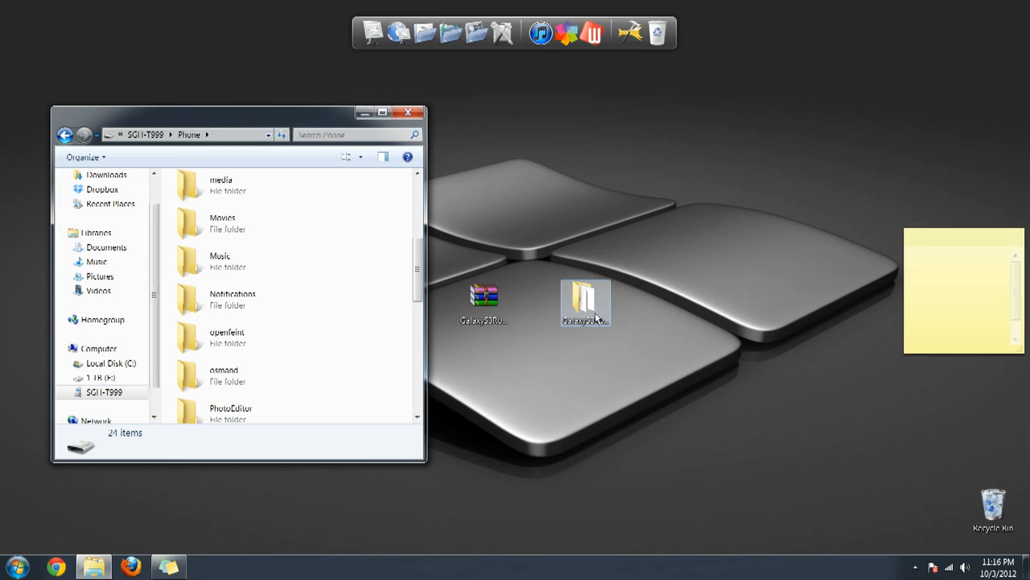
Open the extracted GalaxyS3RootUSCanada folder and drag SuperUser.zip into the SGH-T999 phone's storage root
left_click(483, 302)
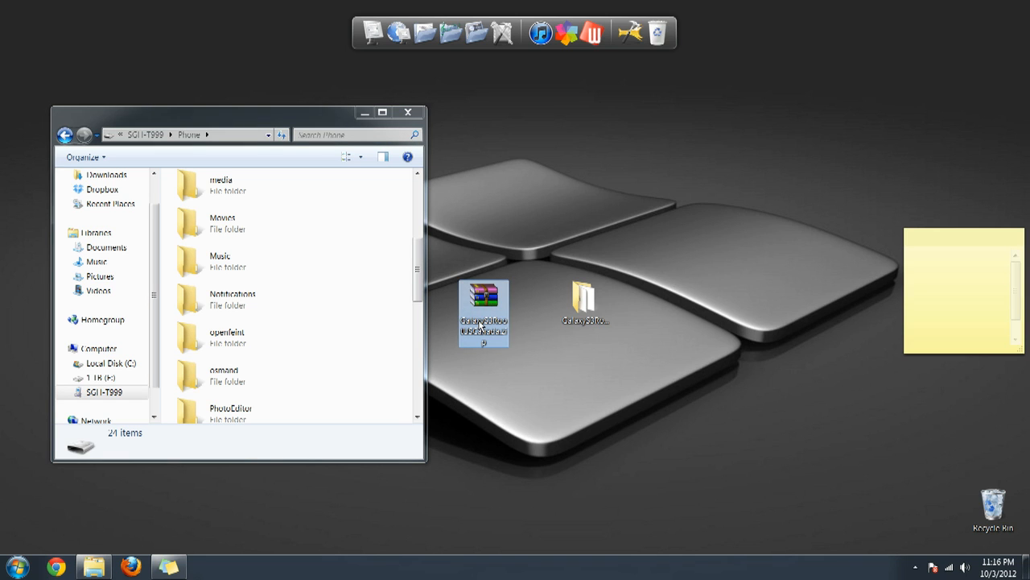
double_click(484, 312)
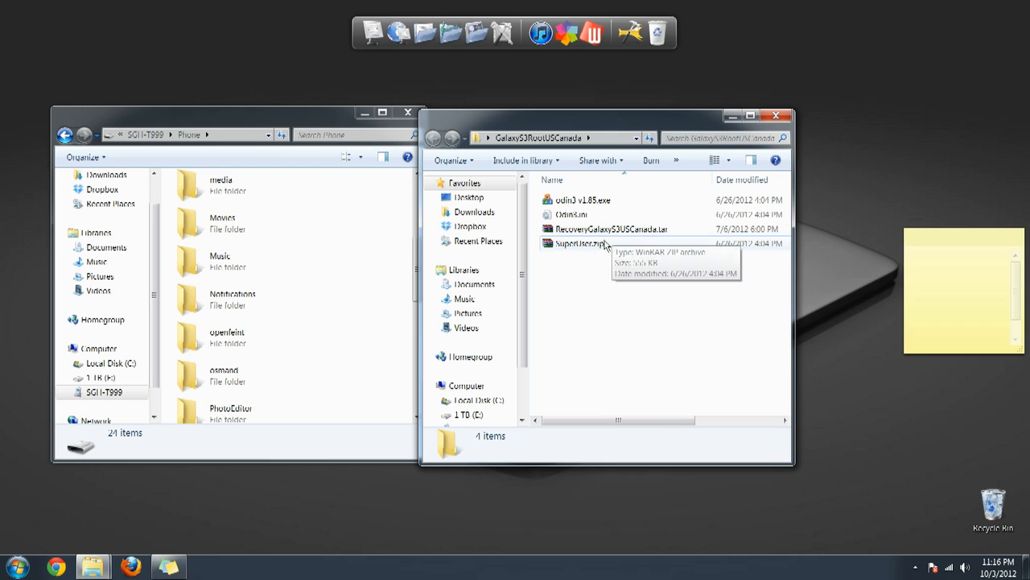
left_click_drag(580, 243, 366, 223)
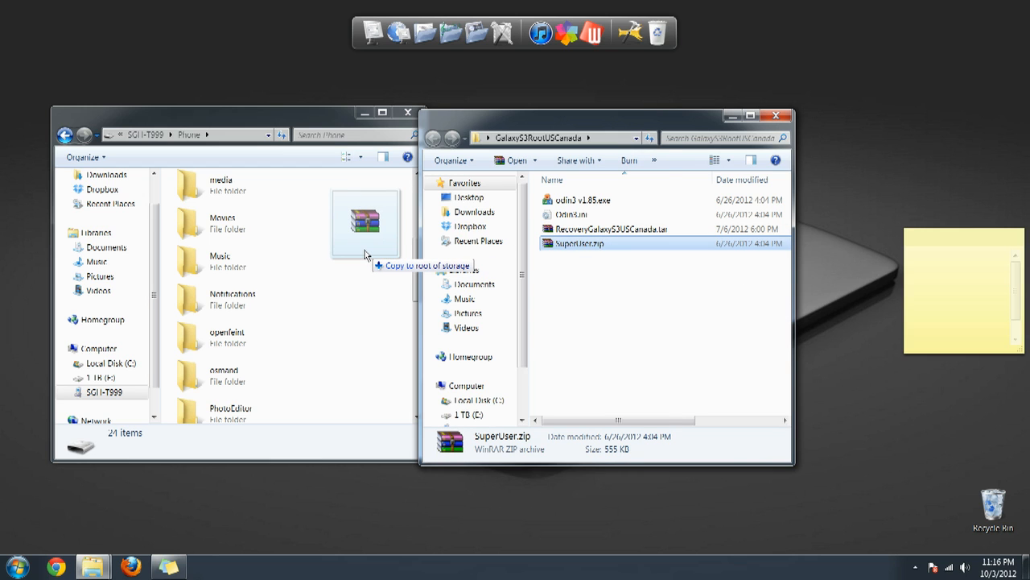